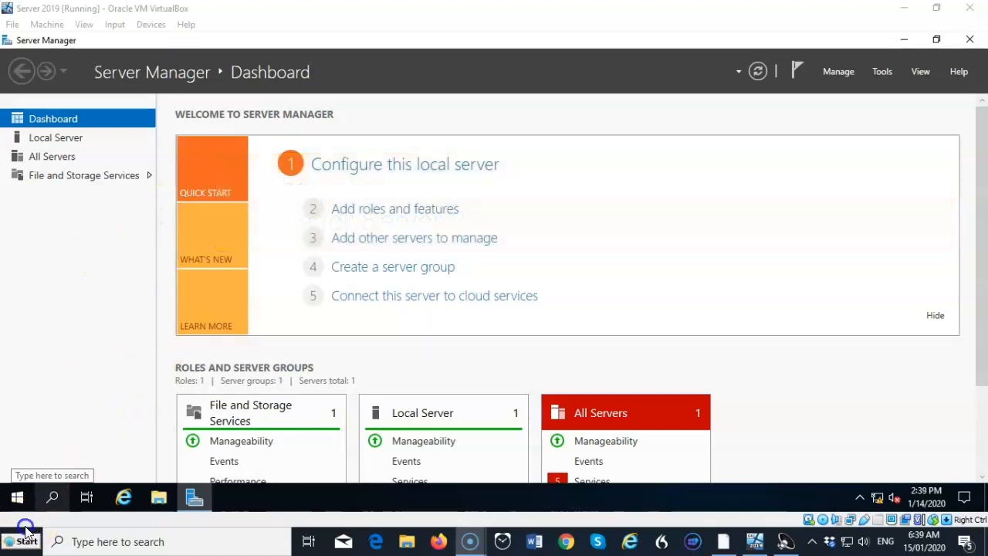
mouse_move(52, 395)
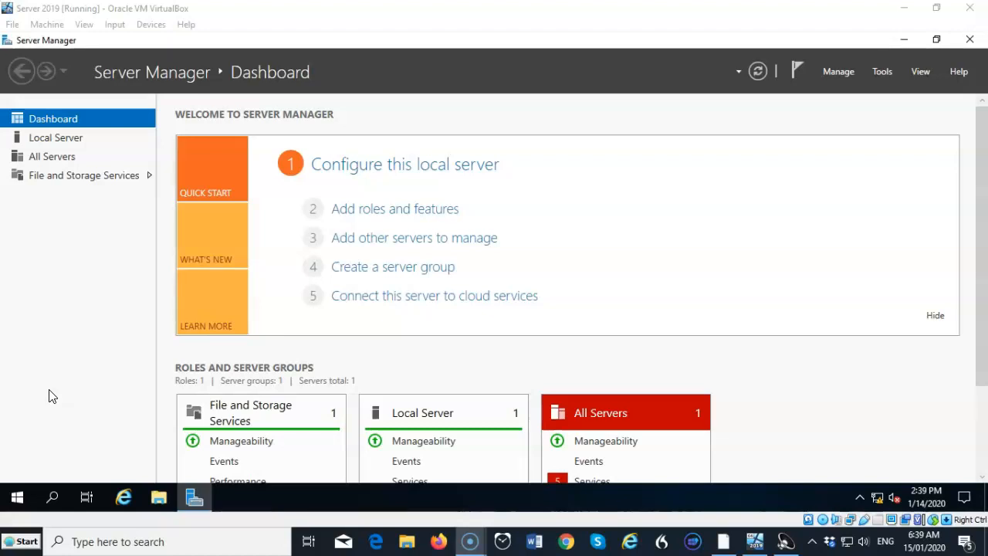
mouse_move(18, 467)
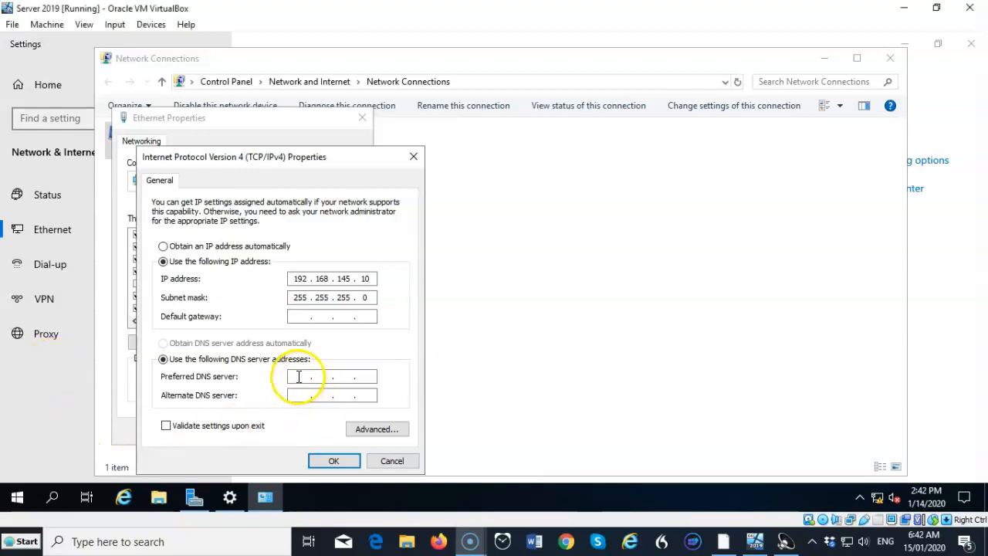
mouse_move(402, 355)
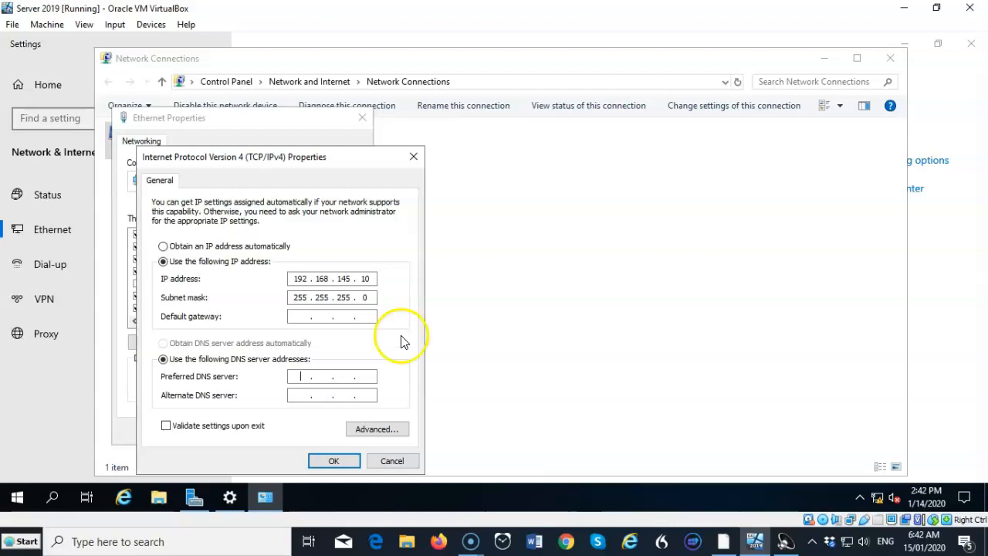
mouse_move(402, 340)
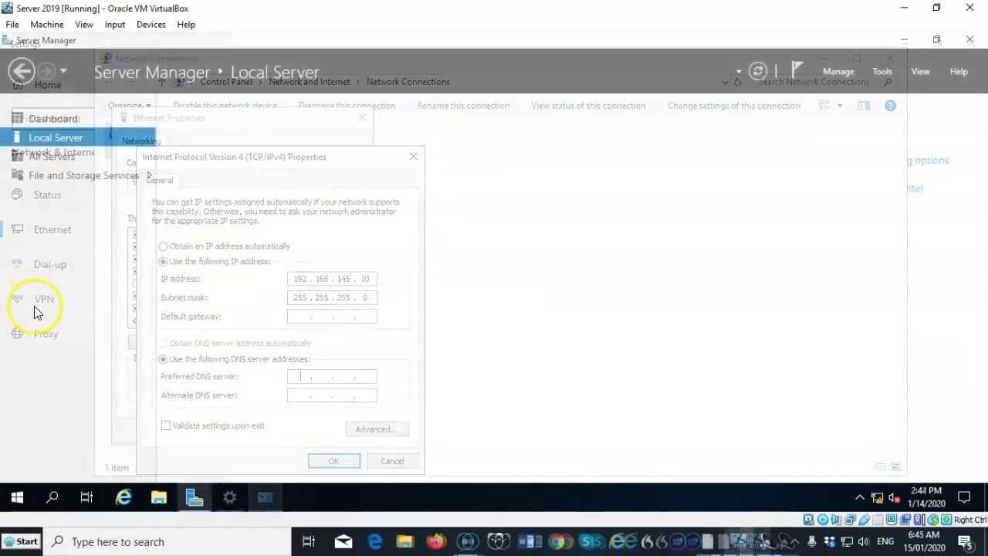
Step: Launch the Add Roles and Features Wizard from Manage and continue past Before You Begin
click(334, 461)
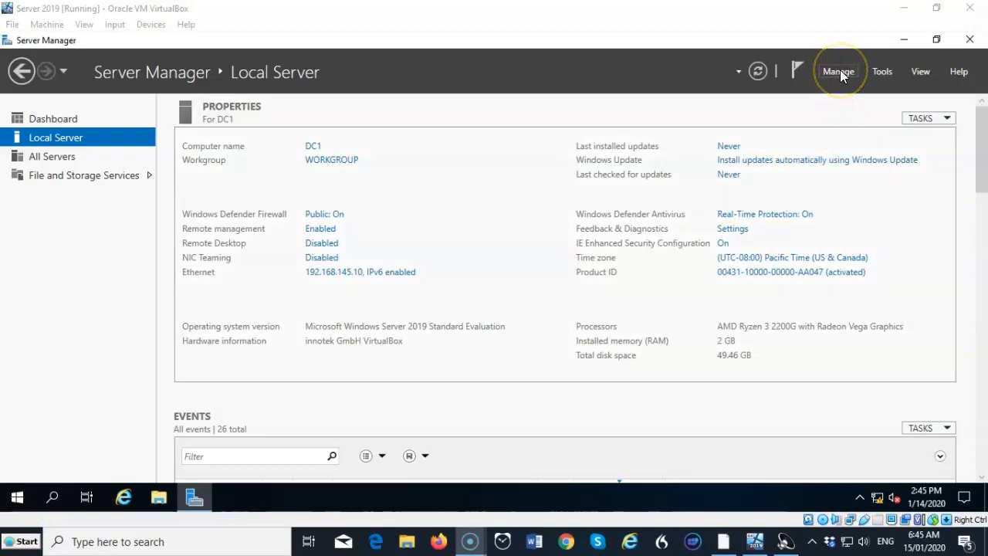
click(839, 71)
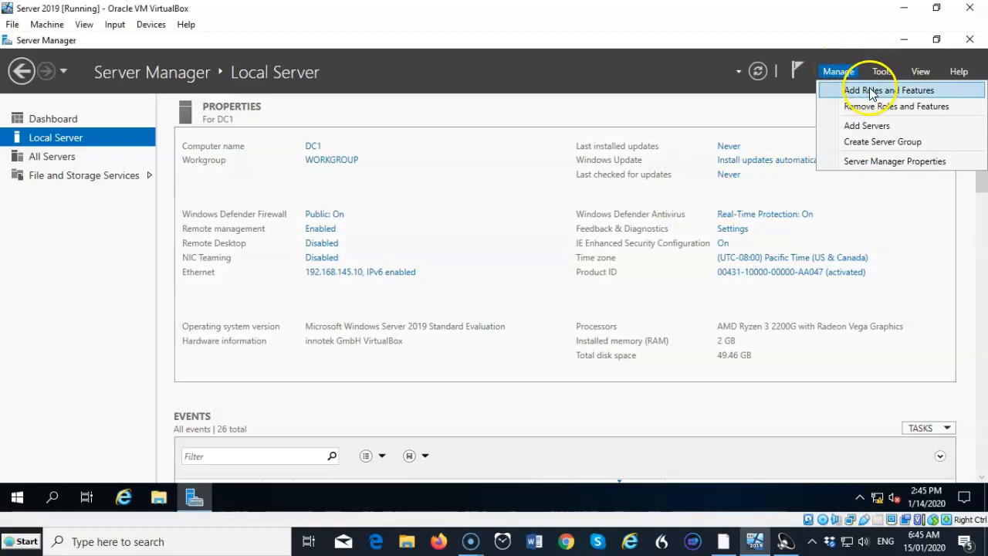
click(884, 90)
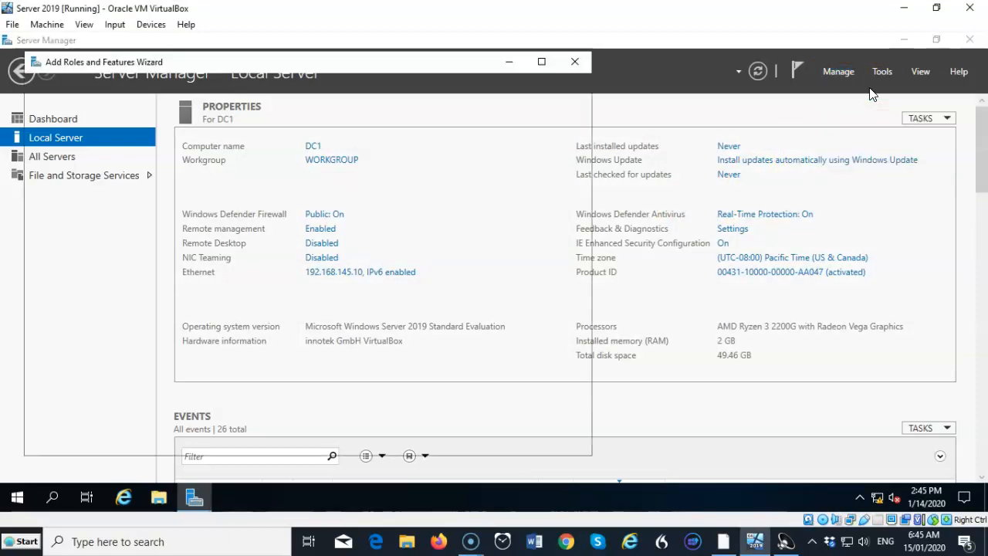
click(411, 440)
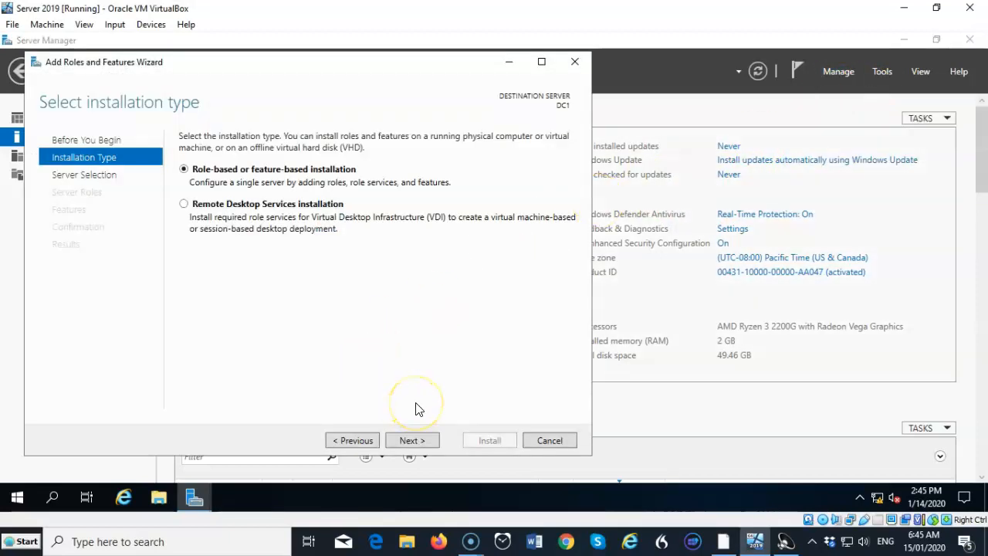
mouse_move(420, 407)
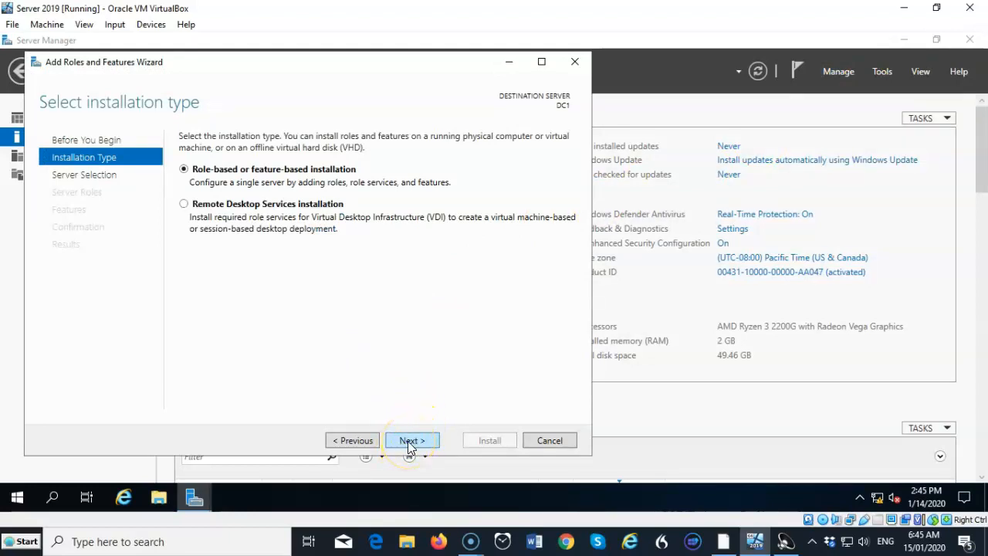
Step: Keep role-based installation on DC1 and select the DNS Server role with its management tools
click(411, 440)
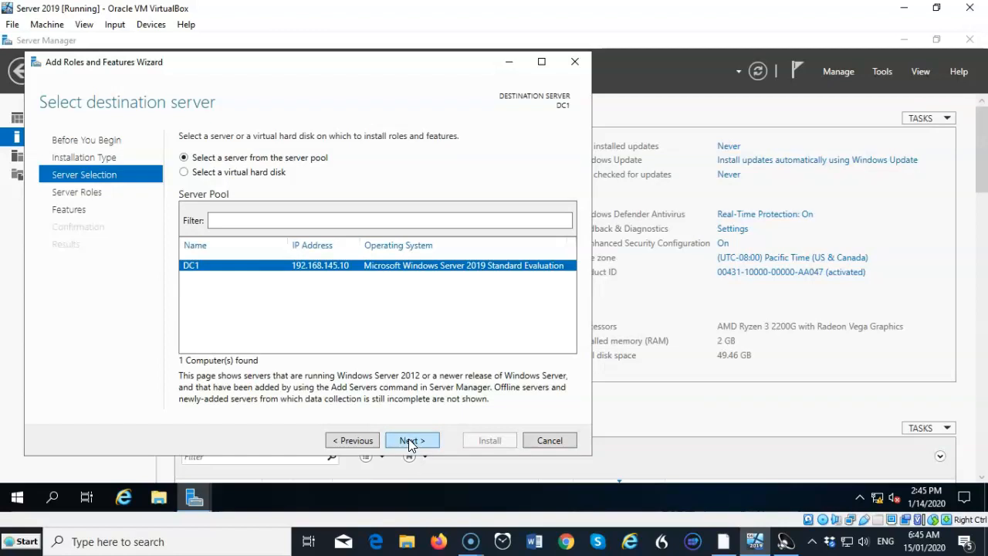
click(411, 440)
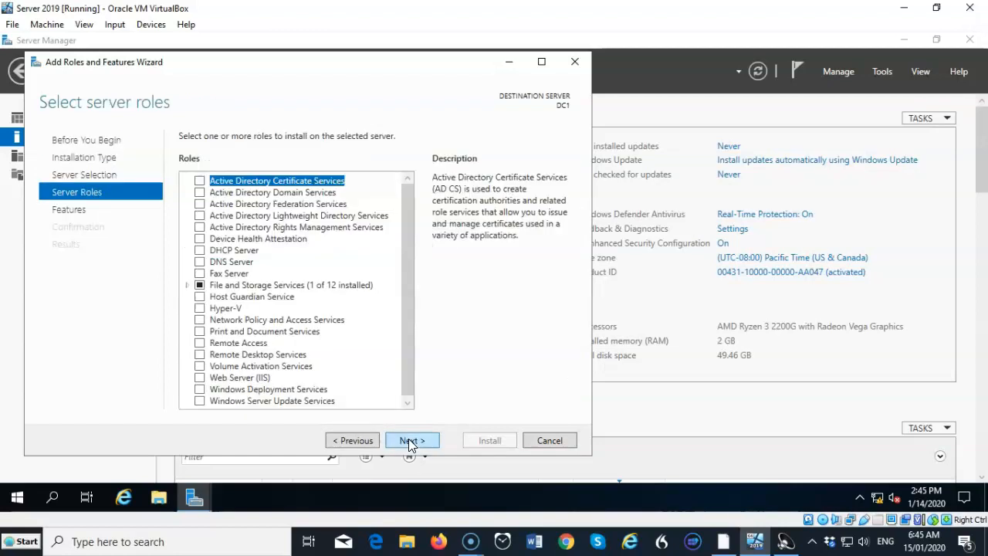
mouse_move(202, 265)
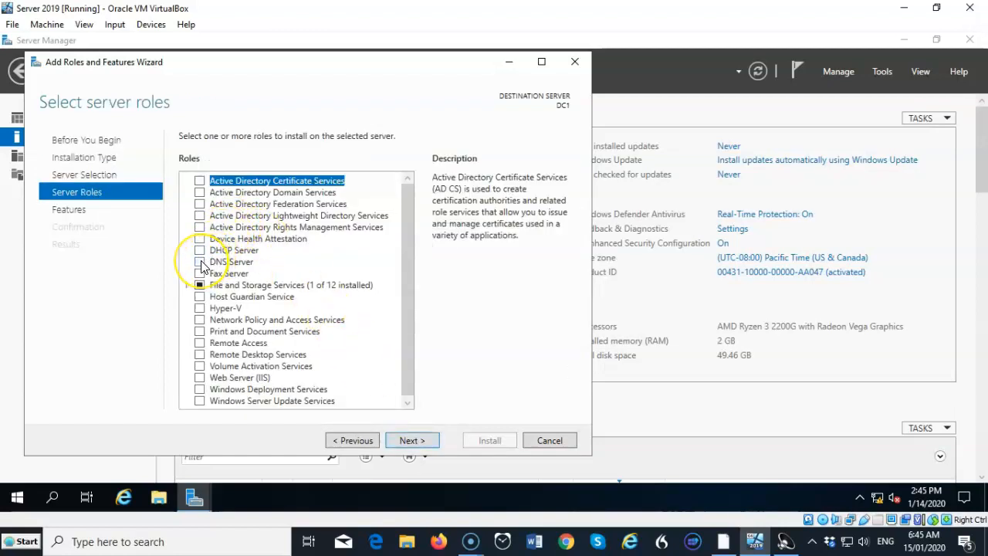
click(201, 262)
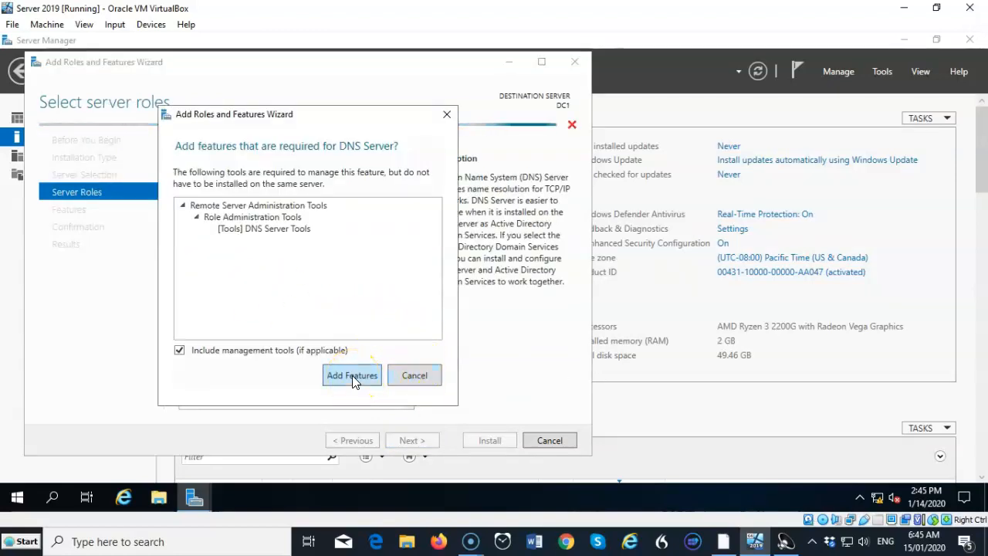
click(352, 375)
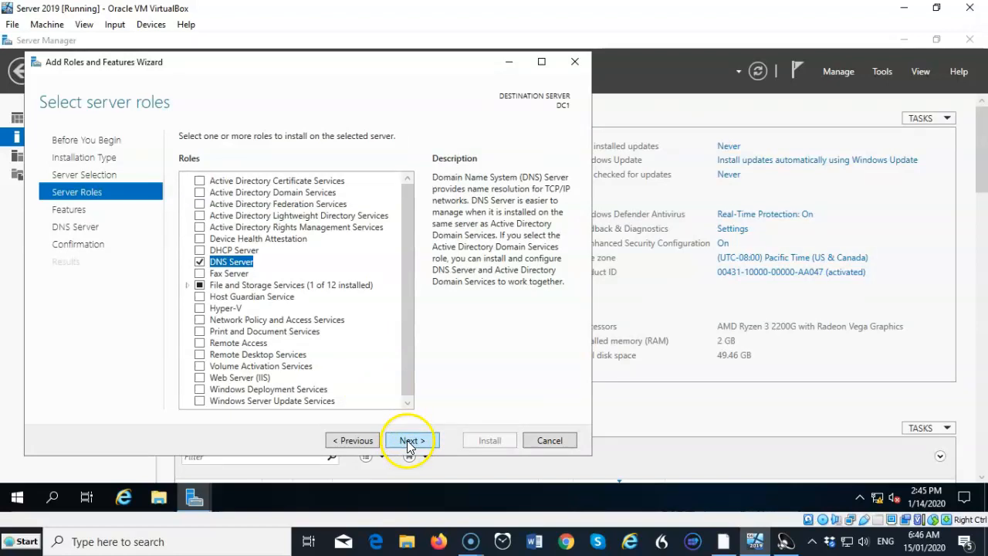
Step: Continue through Features and DNS Server pages to the Confirmation page without extra features
click(411, 441)
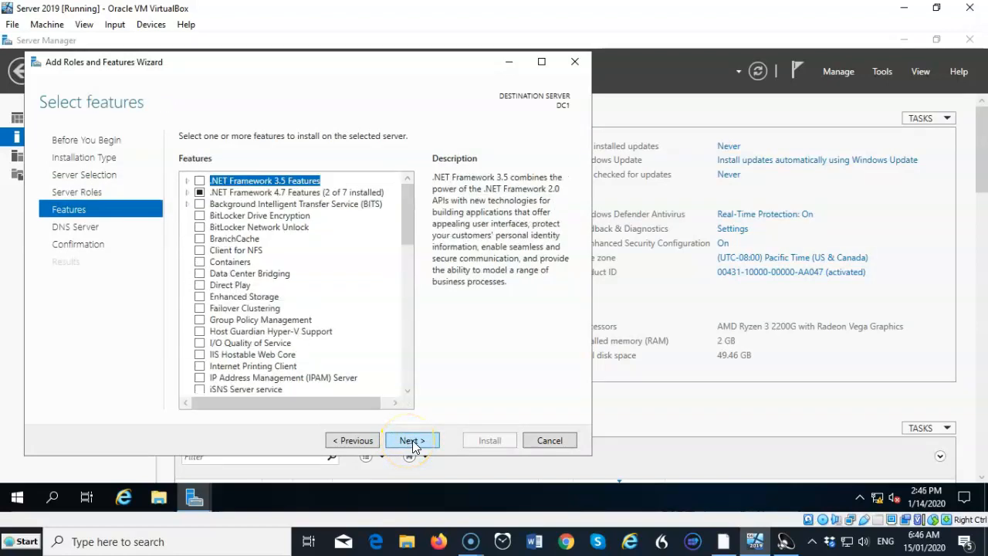
click(410, 441)
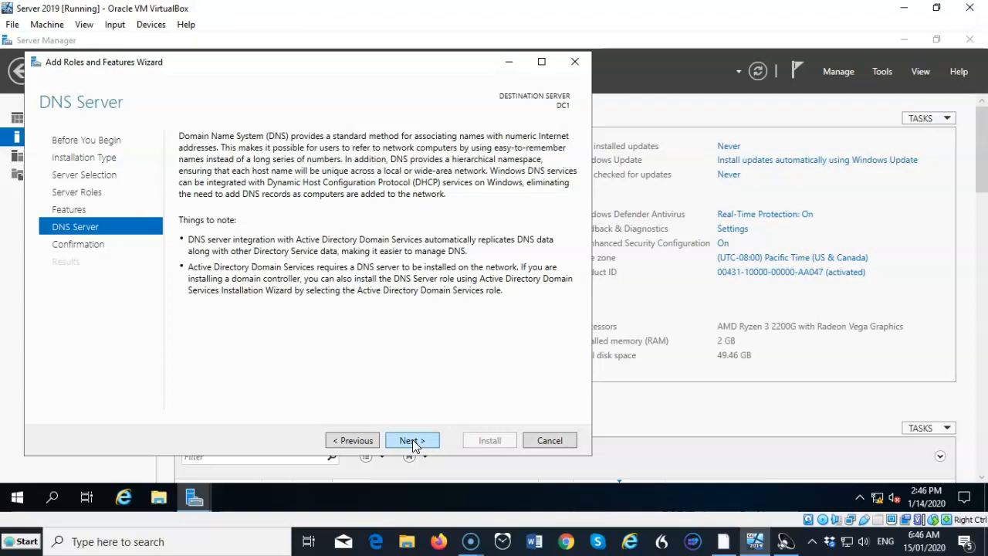
click(411, 440)
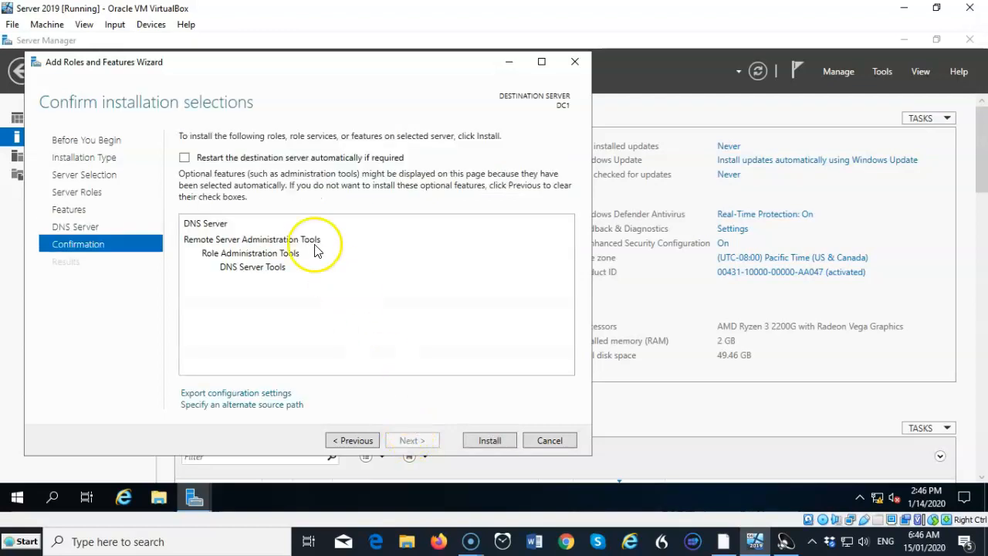
click(185, 158)
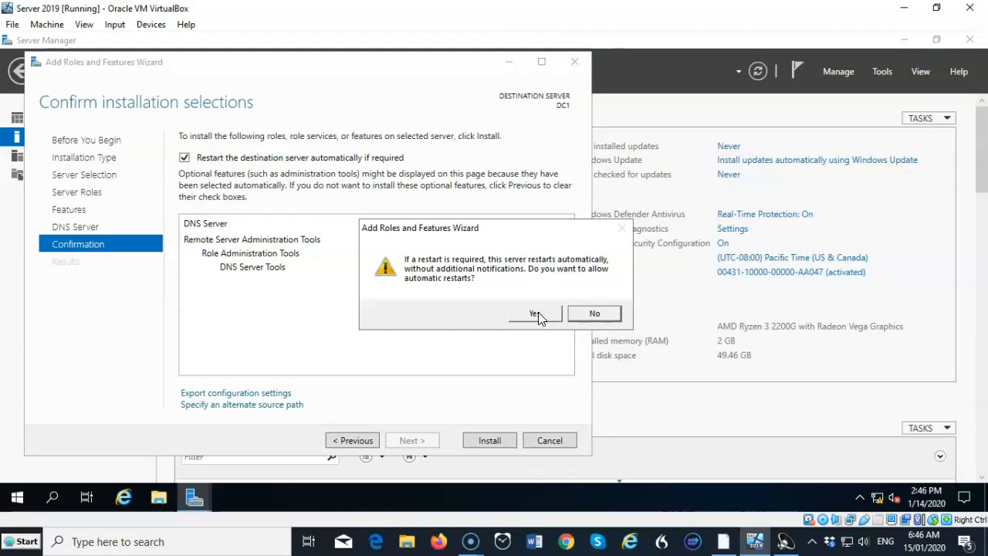
Step: Allow automatic restart and install the DNS Server role with its tools on DC1
click(533, 312)
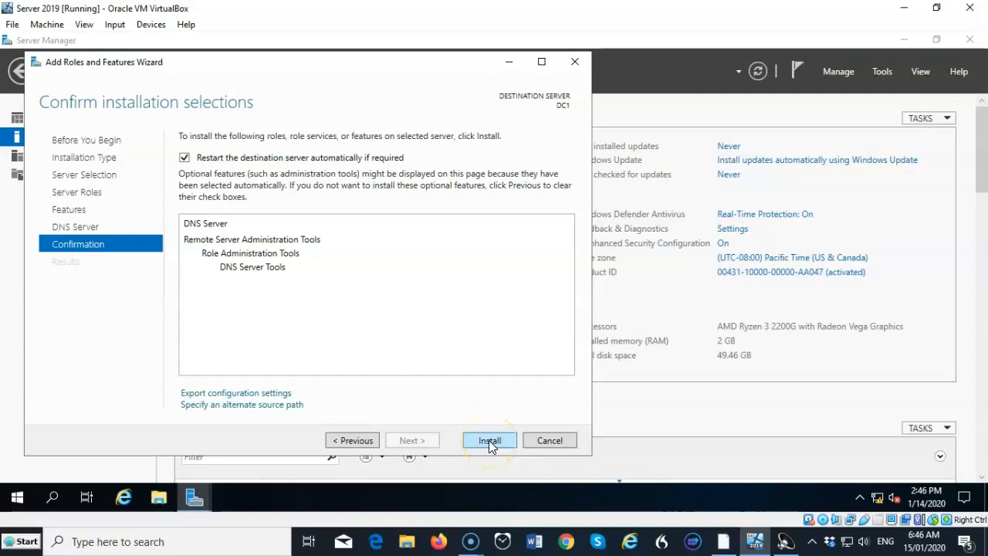
click(490, 440)
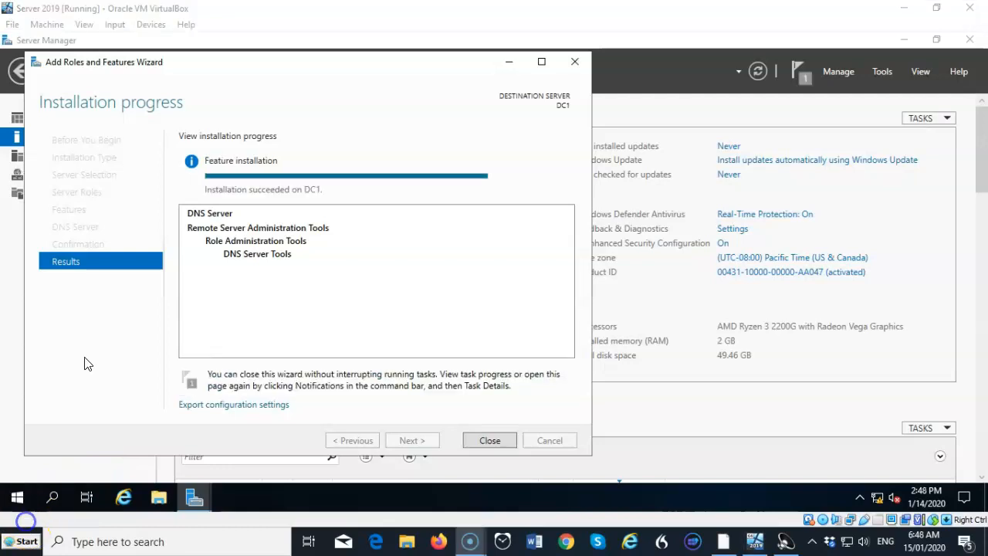
mouse_move(432, 436)
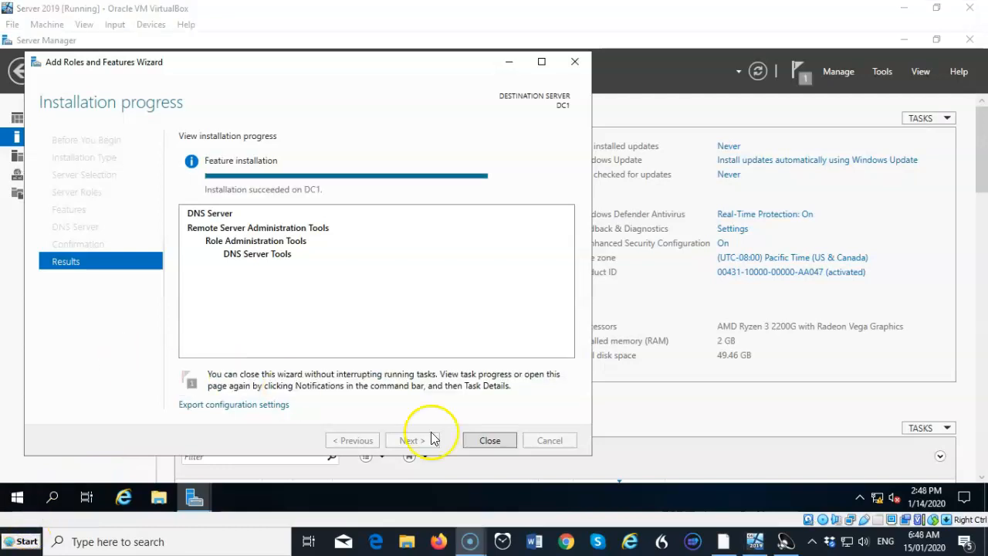
Step: Close the wizard and confirm the 'Installation succeeded on DC1' notification, returning to Local Server
click(490, 441)
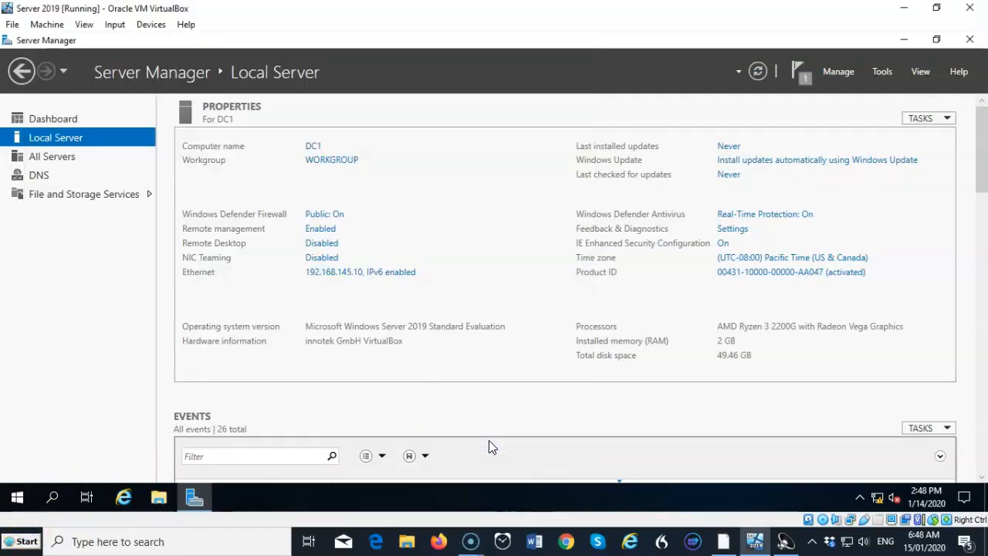
mouse_move(769, 108)
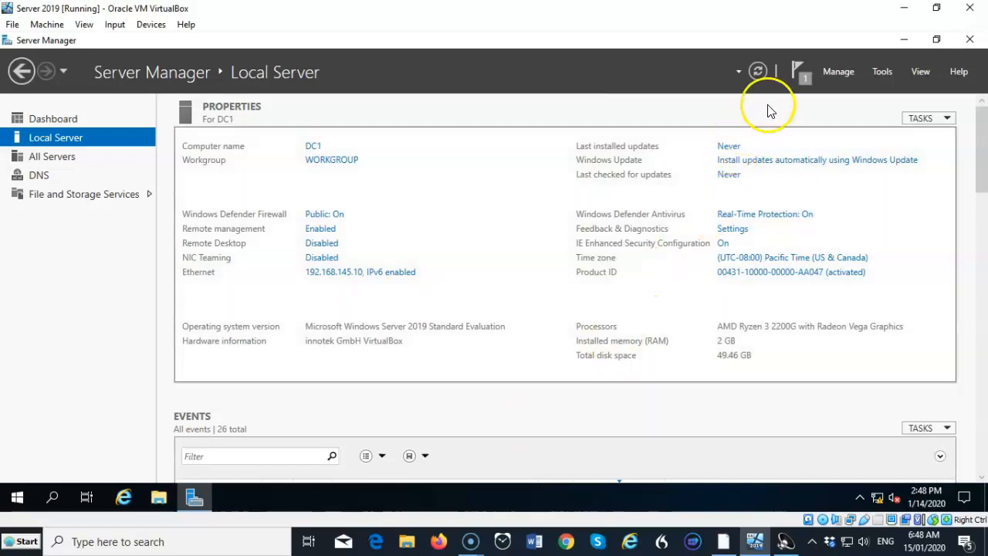
click(800, 71)
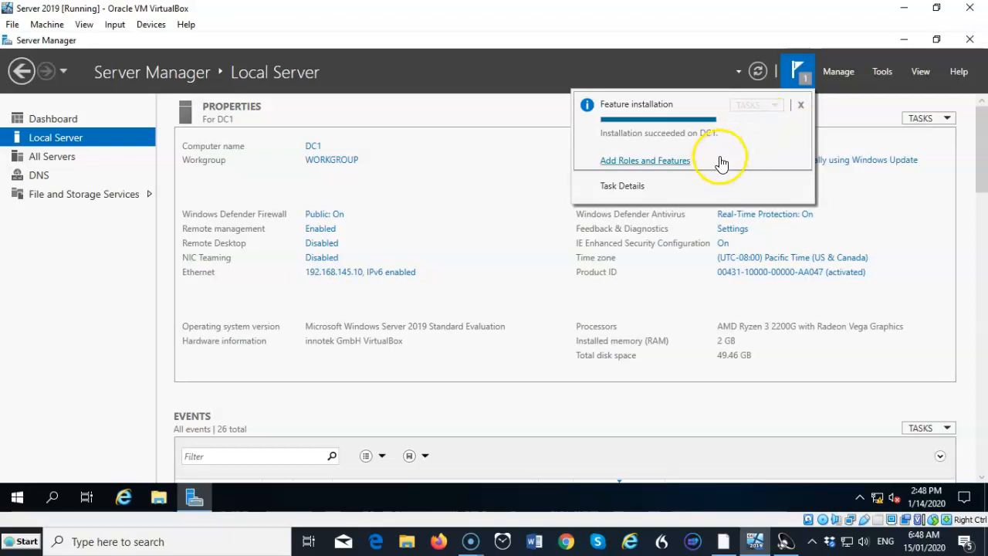
mouse_move(738, 148)
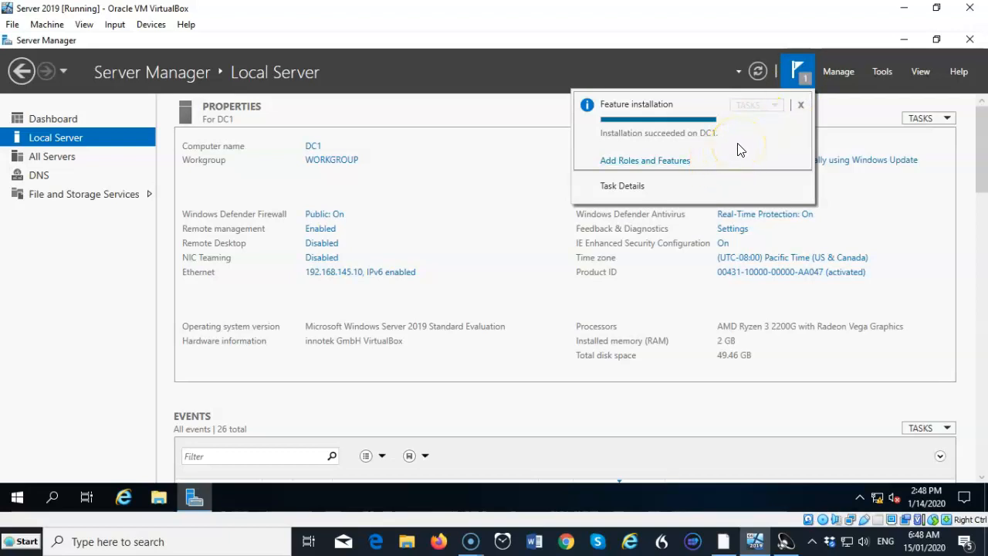
click(800, 105)
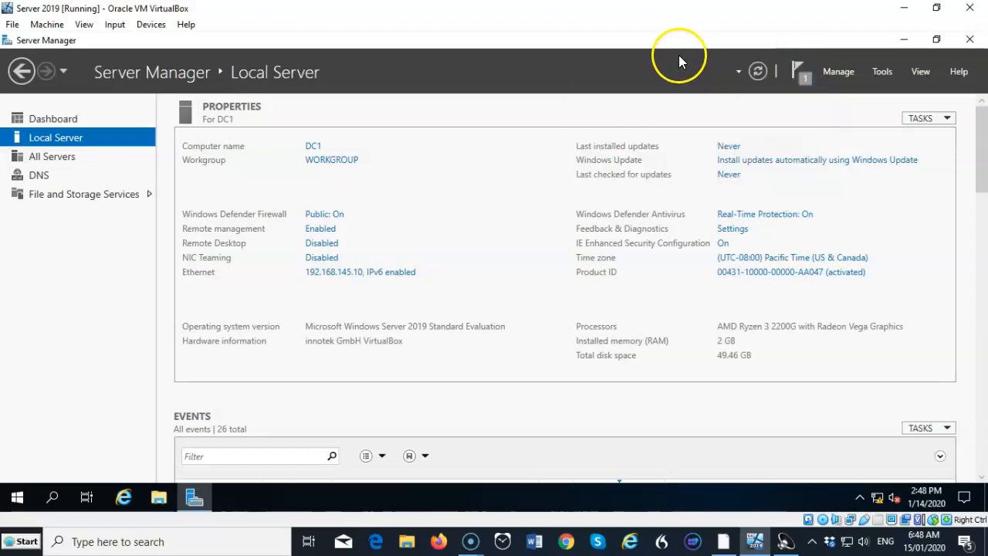
Step: Show Server Manager's Tools list with DNS available to launch DNS Manager
click(881, 71)
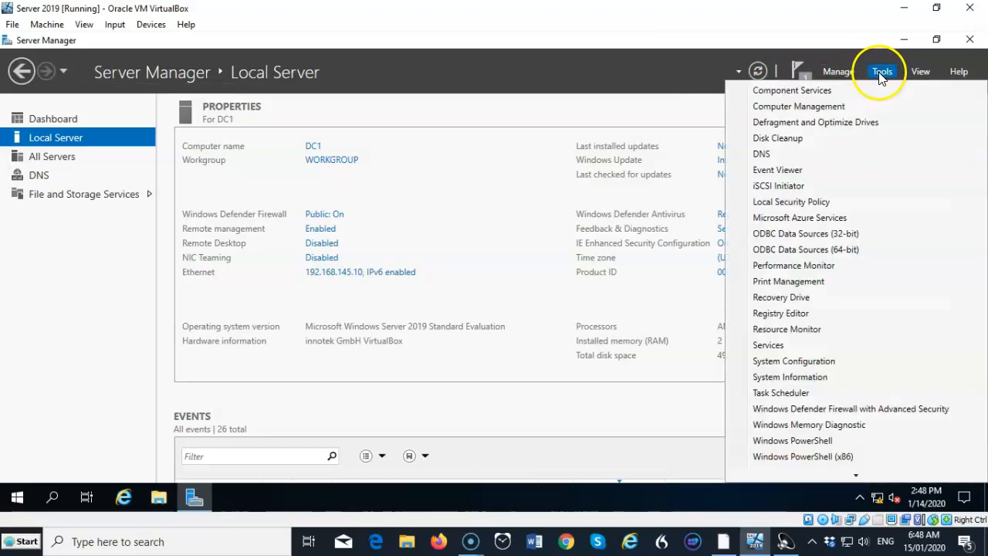
mouse_move(763, 155)
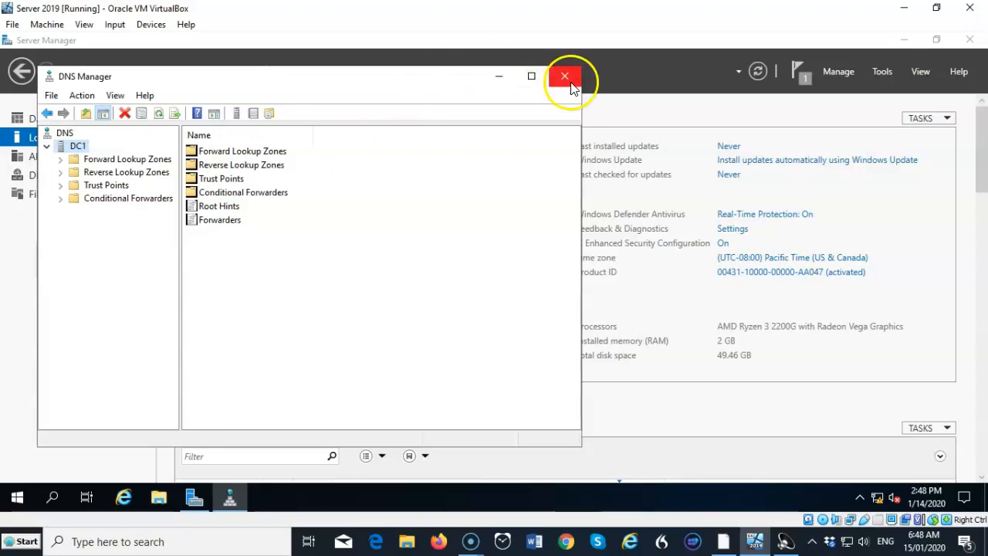
mouse_move(566, 77)
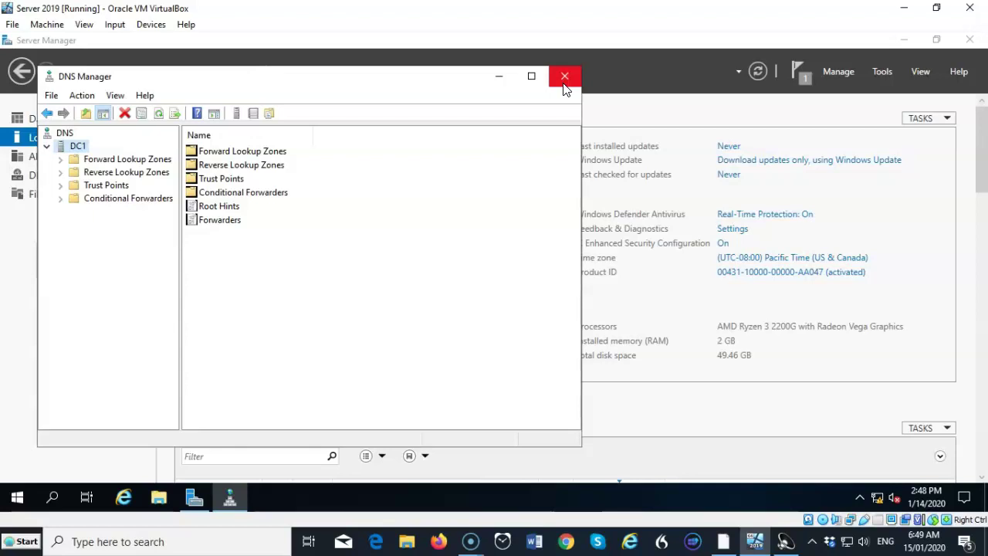
mouse_move(15, 497)
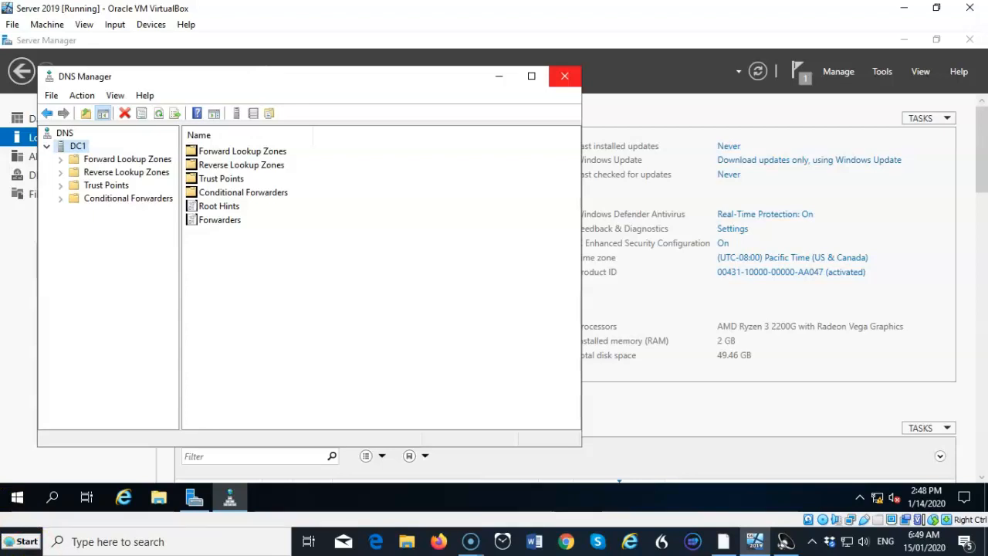
Step: Expand DC1 in the console tree and select its empty Forward Lookup Zones folder
click(46, 145)
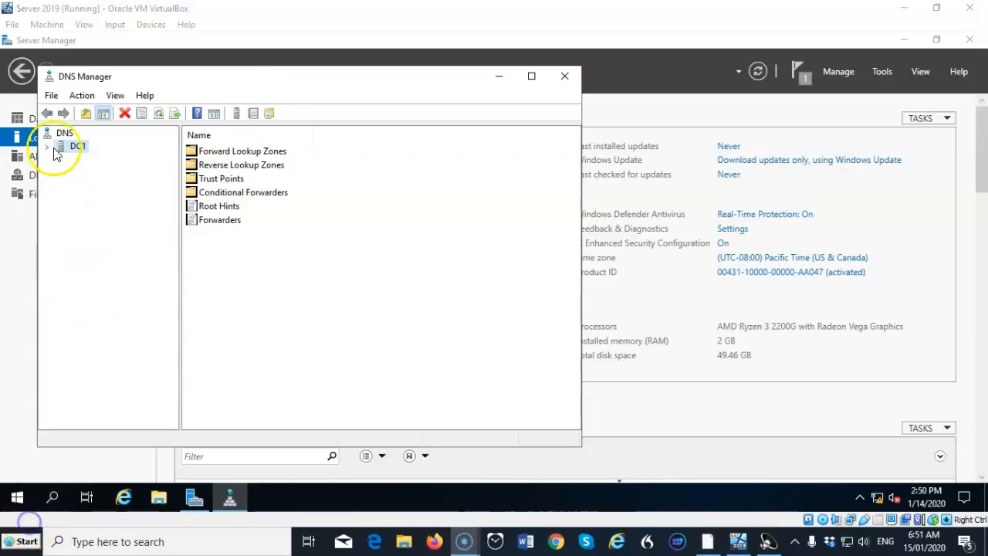
click(46, 145)
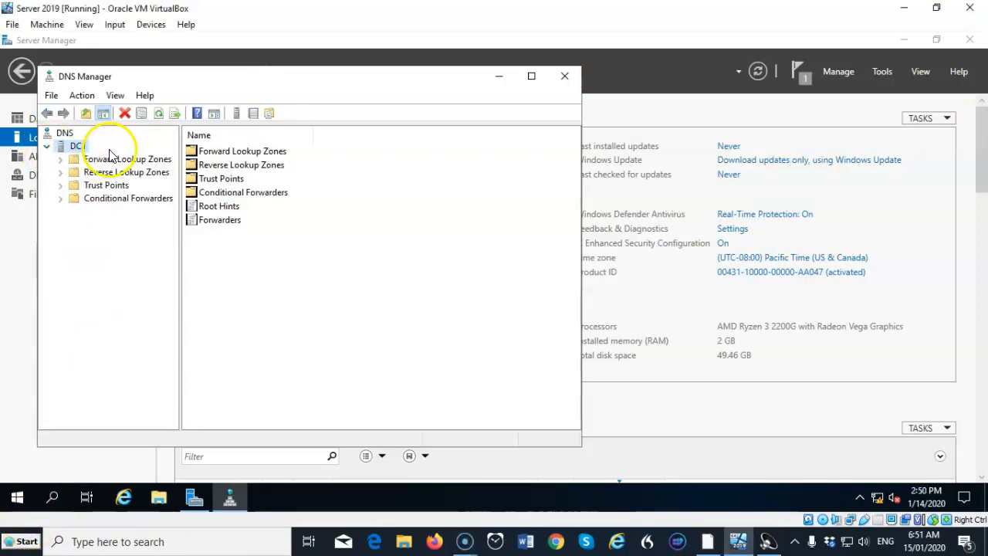
click(127, 158)
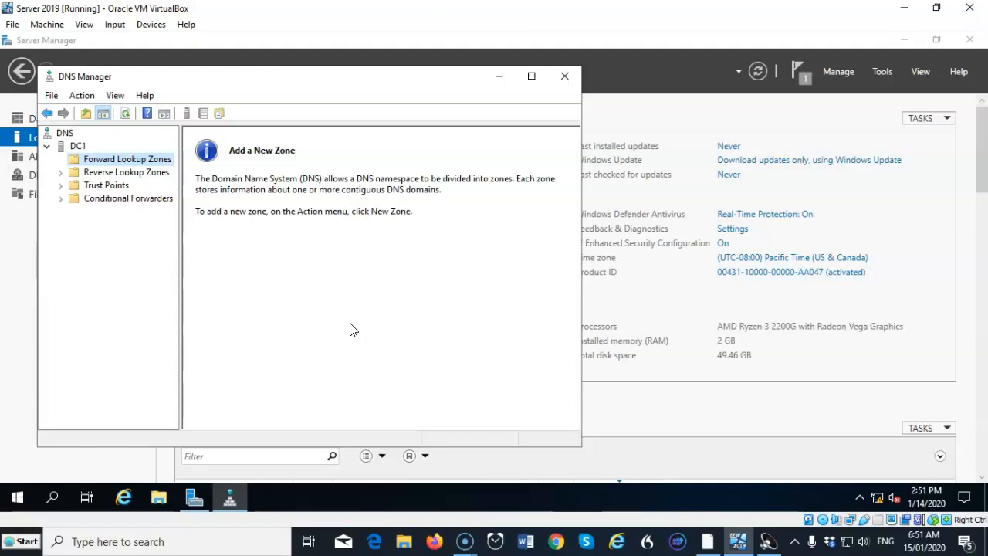
mouse_move(204, 405)
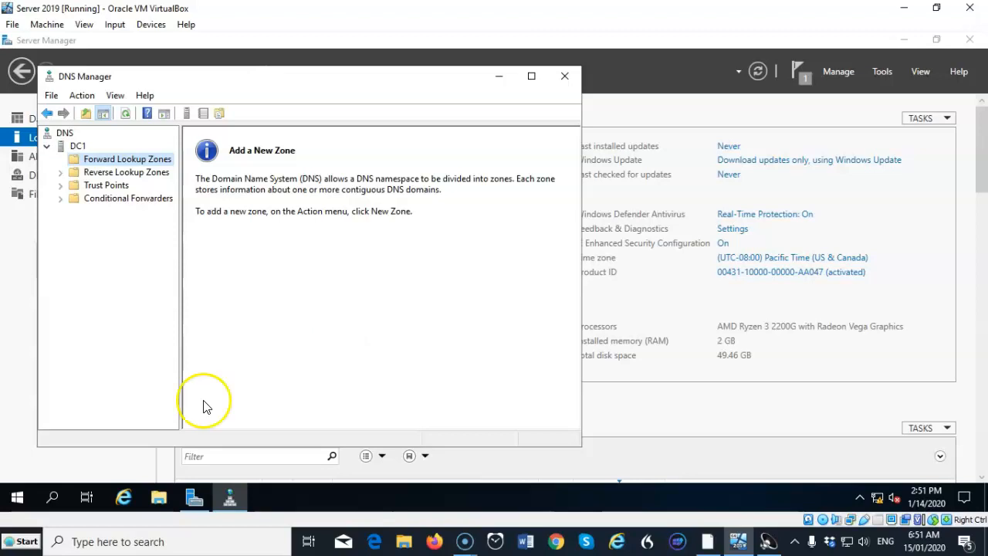